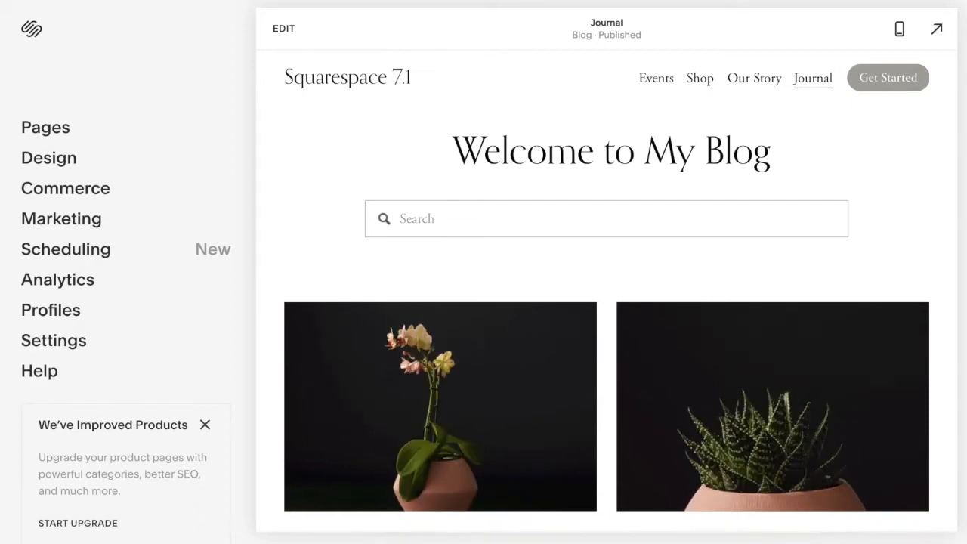
- Reach the Custom CSS editor via Design, showing the existing Read More underline rule
{"action": "scroll", "scroll_direction": "down", "scroll_amount": 3}
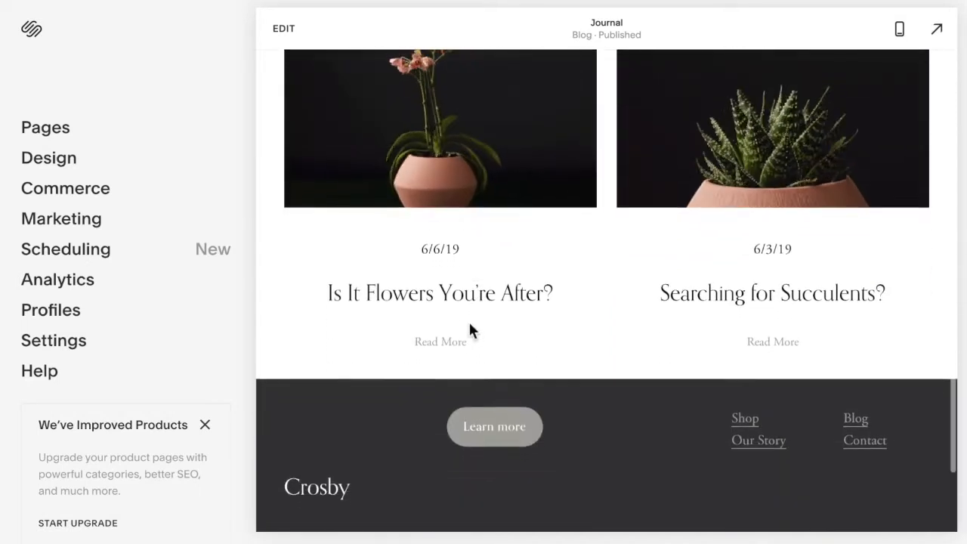
{"action": "scroll", "scroll_direction": "down", "scroll_amount": 3}
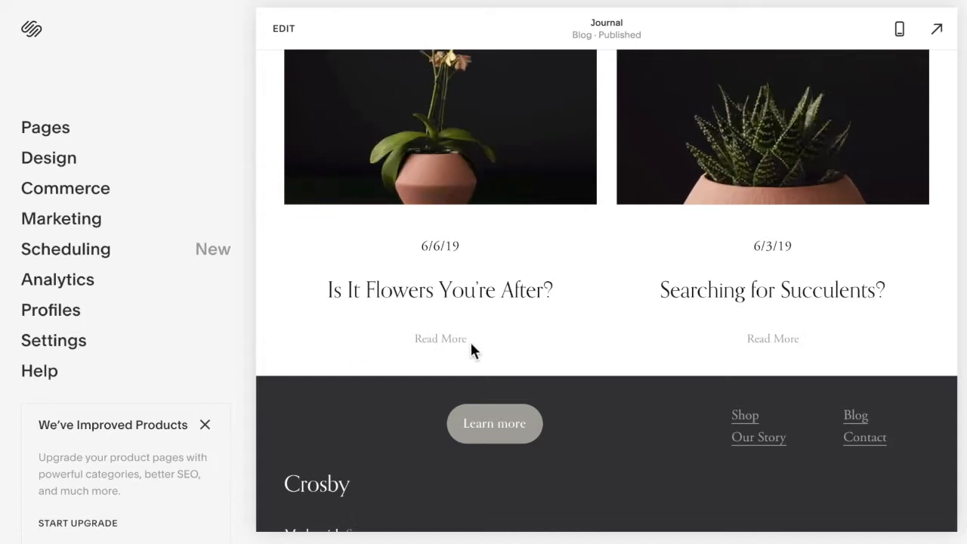
{"action": "mouse_move", "coordinate": [521, 344]}
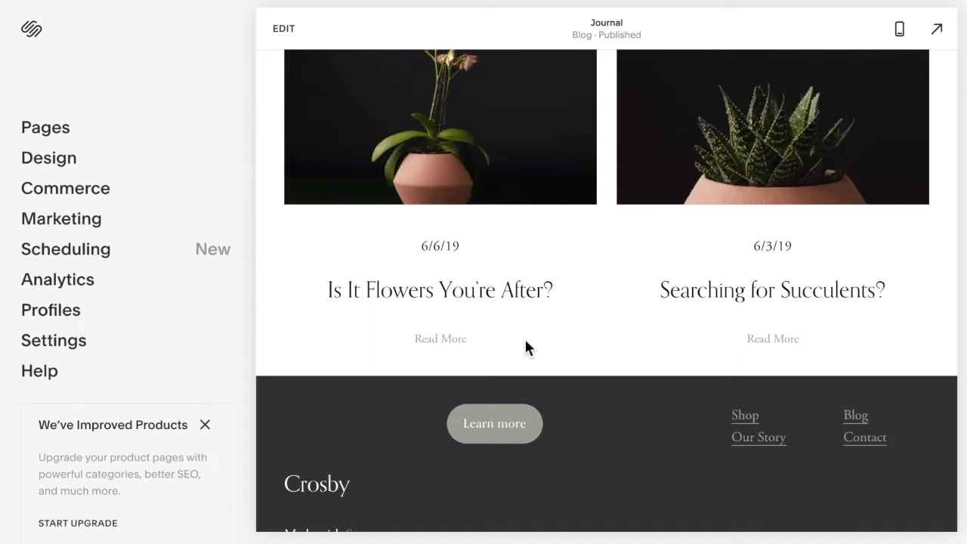
{"action": "mouse_move", "coordinate": [462, 329]}
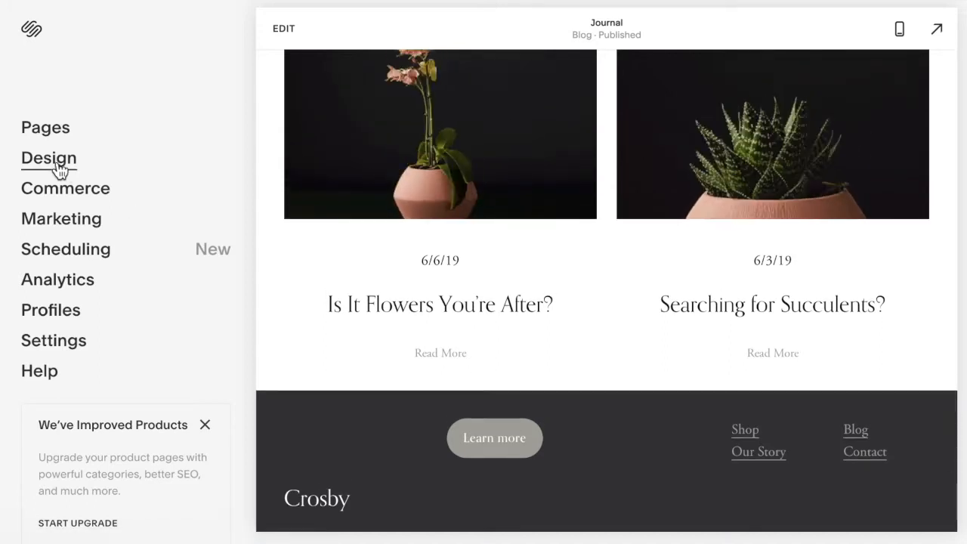
{"action": "left_click", "coordinate": [49, 159]}
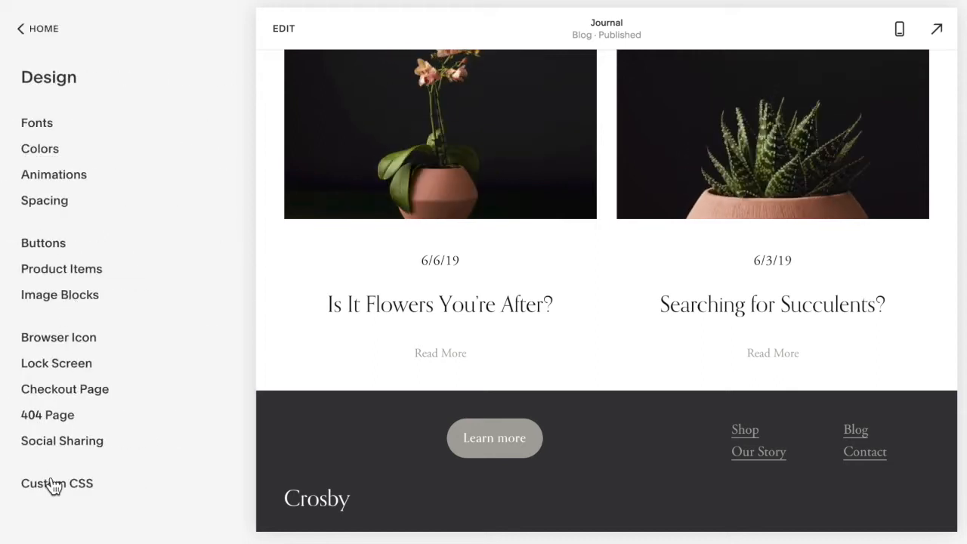
{"action": "left_click", "coordinate": [57, 483]}
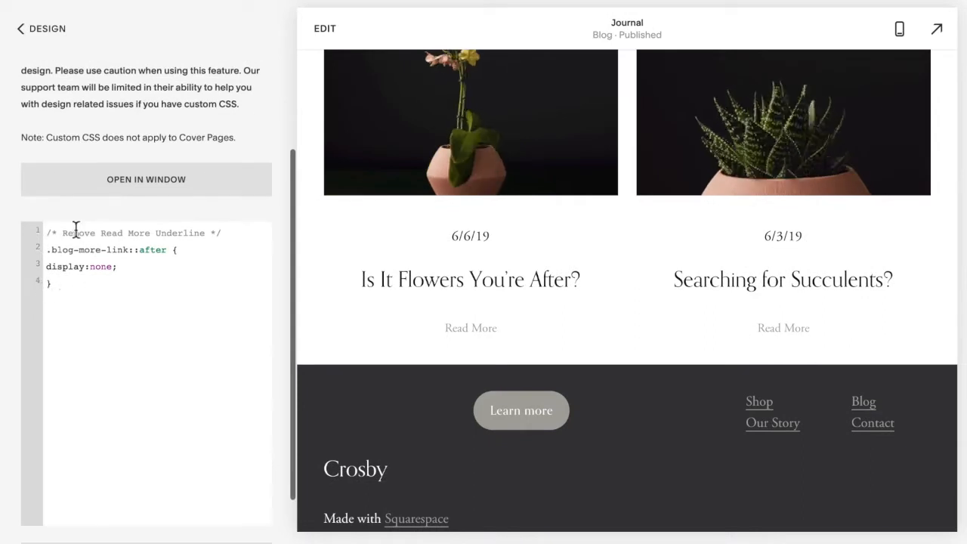
{"action": "mouse_move", "coordinate": [48, 320]}
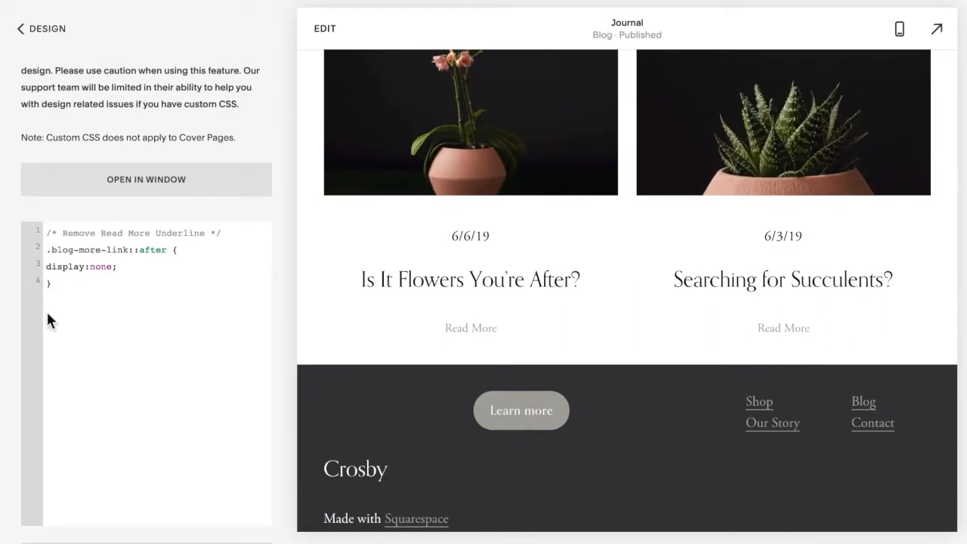
- Add .blog-more-link rules: border, padding, background #a8a6a1, white text and a darker hover background
{"action": "left_click", "coordinate": [75, 299]}
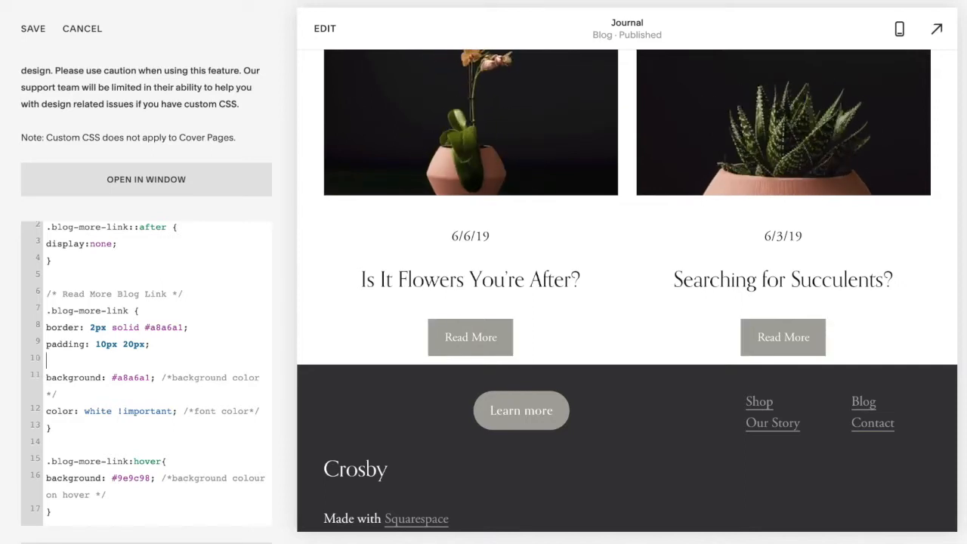
- Add border-radius: 30px to .blog-more-link so the buttons become pill shapes
{"action": "type", "text": "border-radius: 30px; /* round shape */"}
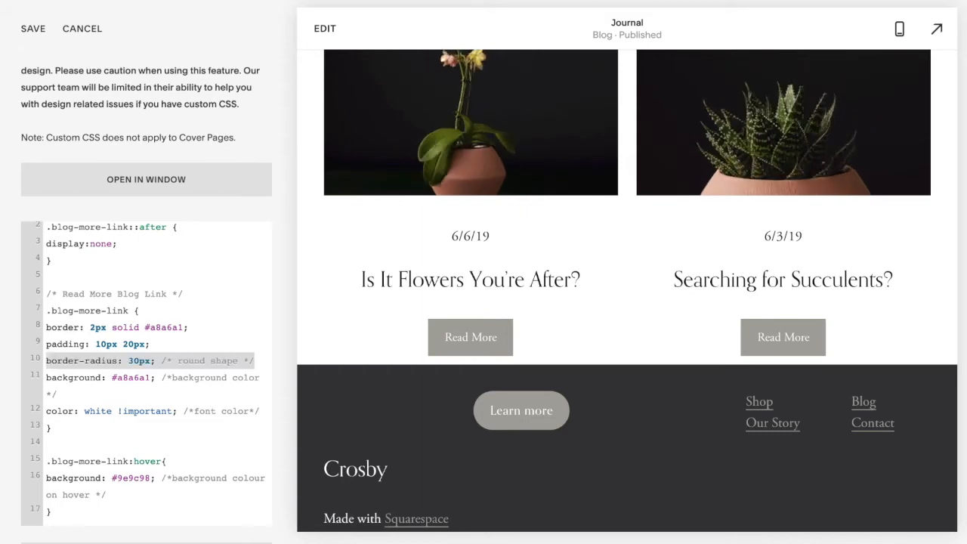
{"action": "left_click", "coordinate": [148, 359]}
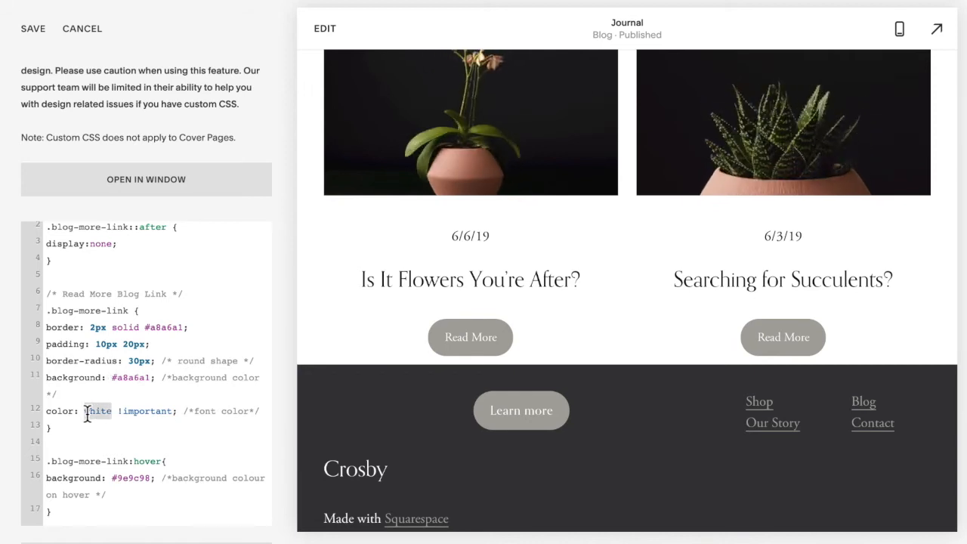
- Preview the button hover and save the custom CSS changes
{"action": "scroll", "scroll_direction": "down", "scroll_amount": 3}
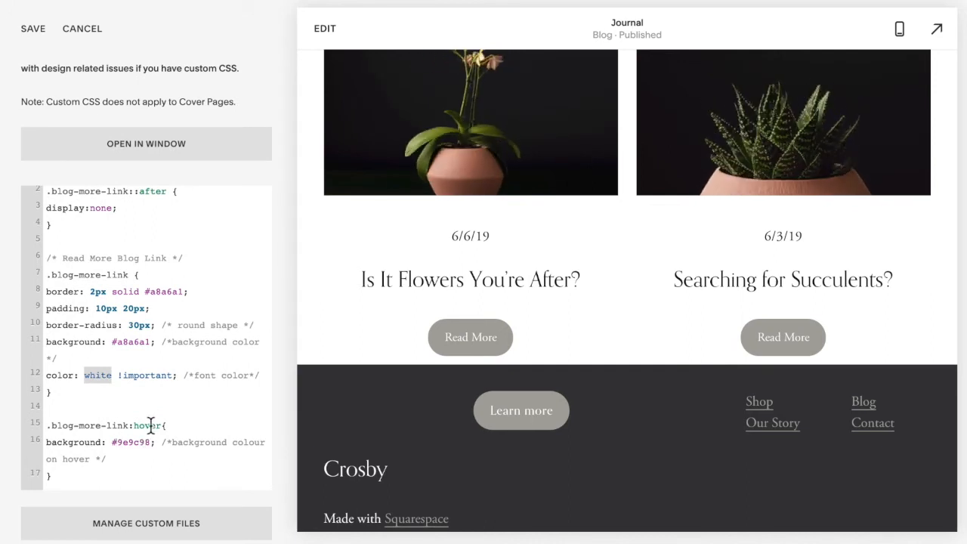
{"action": "mouse_move", "coordinate": [474, 422]}
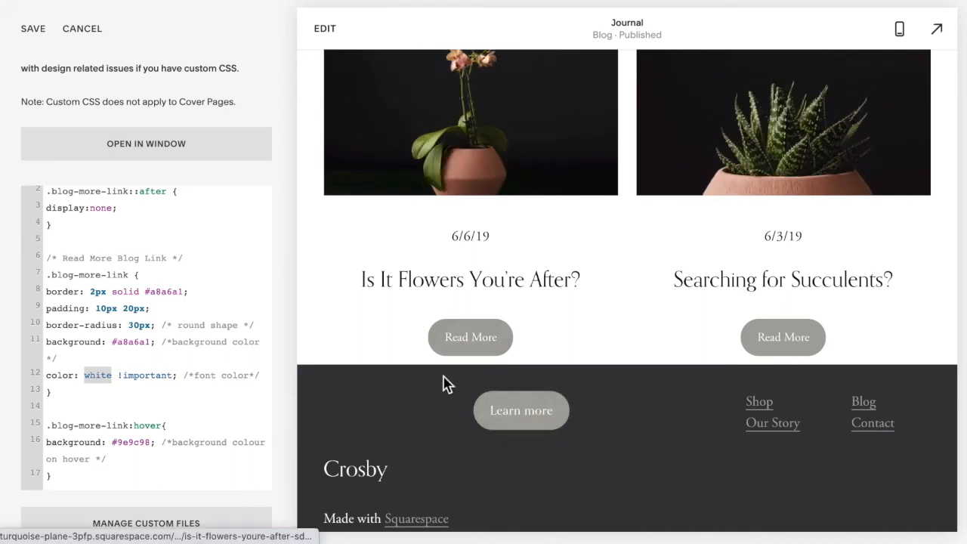
{"action": "mouse_move", "coordinate": [778, 351]}
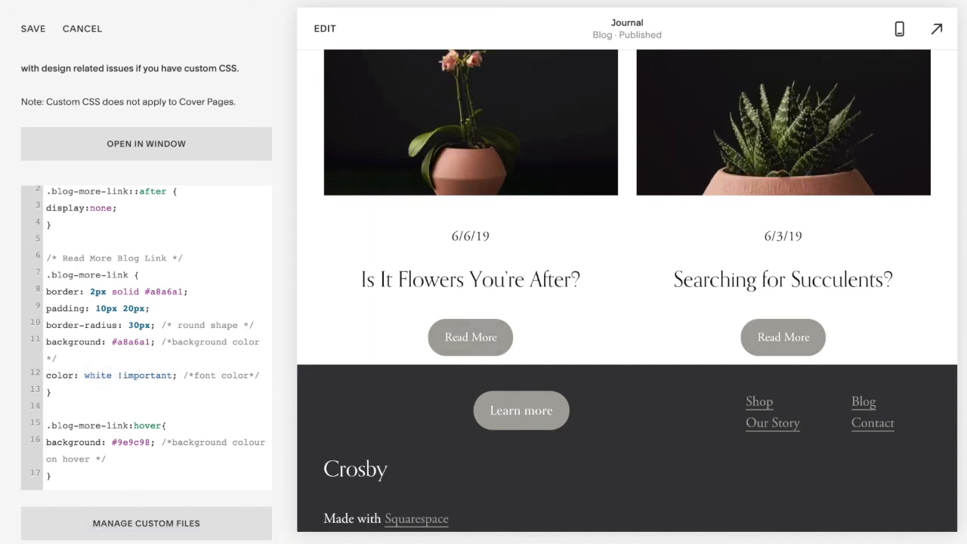
{"action": "left_click", "coordinate": [33, 29]}
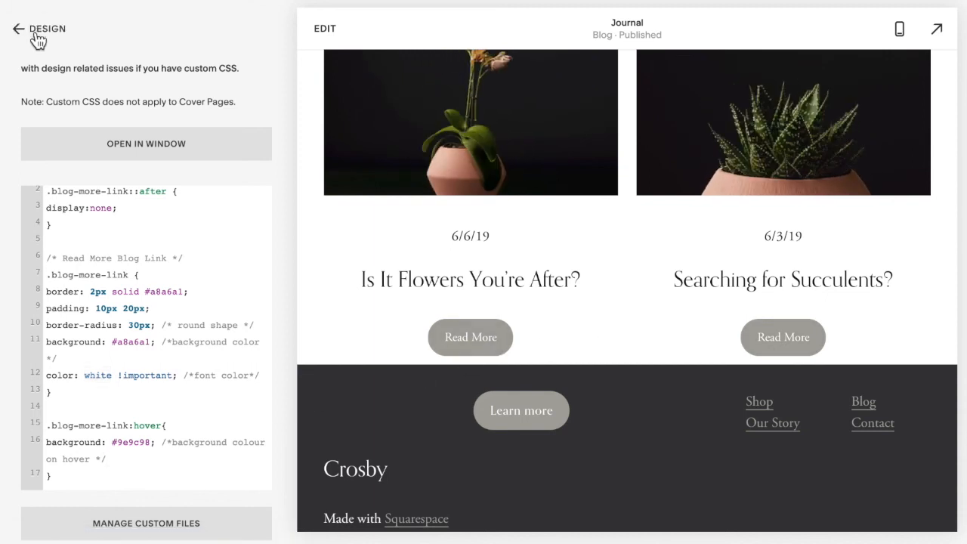